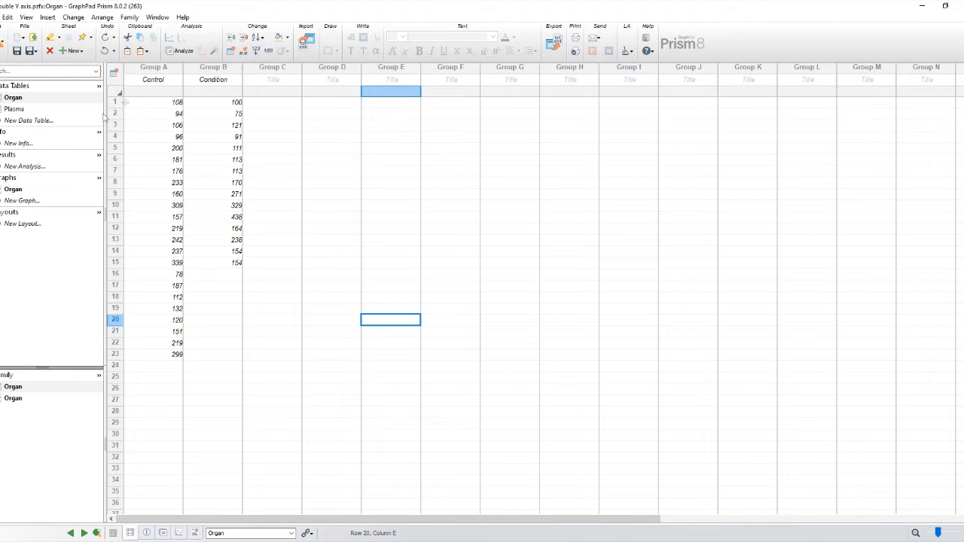
# Start a new graph from the Organ data table
pyautogui.click(14, 108)
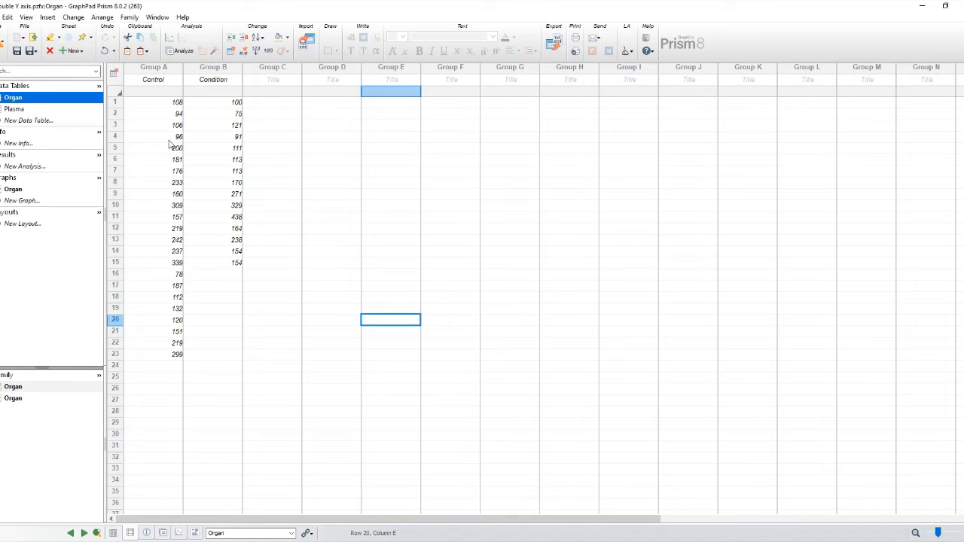
pyautogui.click(49, 17)
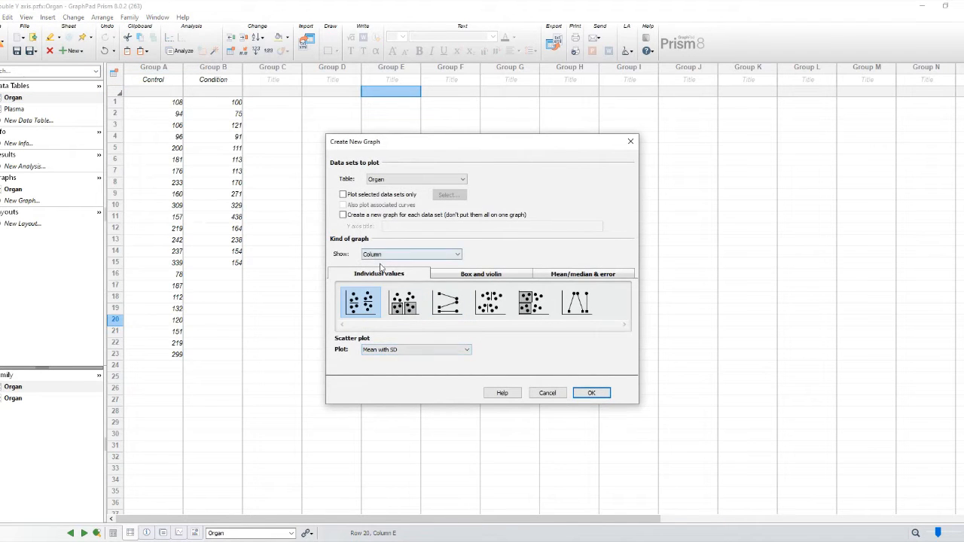
# Create an individual-values scatter plot of the Organ data plotting mean with SD
pyautogui.click(416, 178)
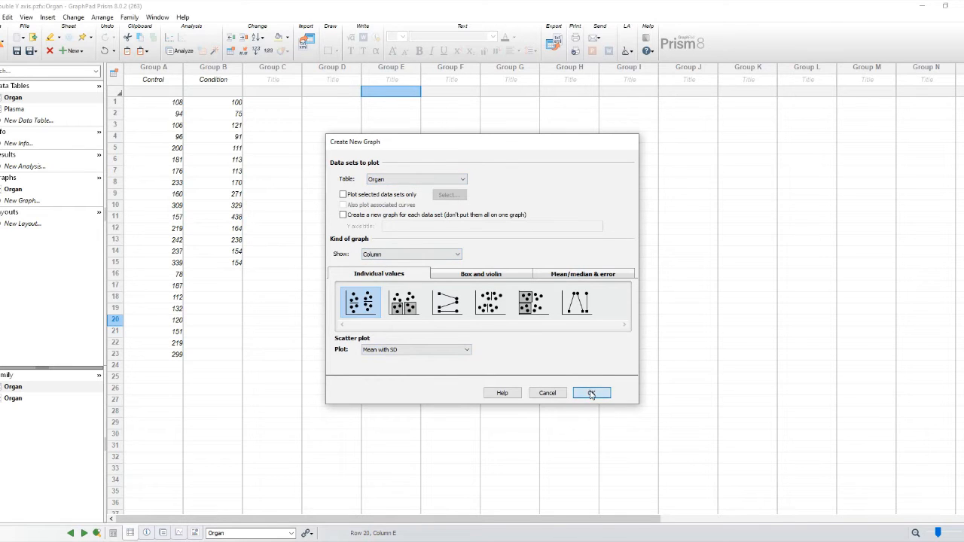
pyautogui.click(591, 392)
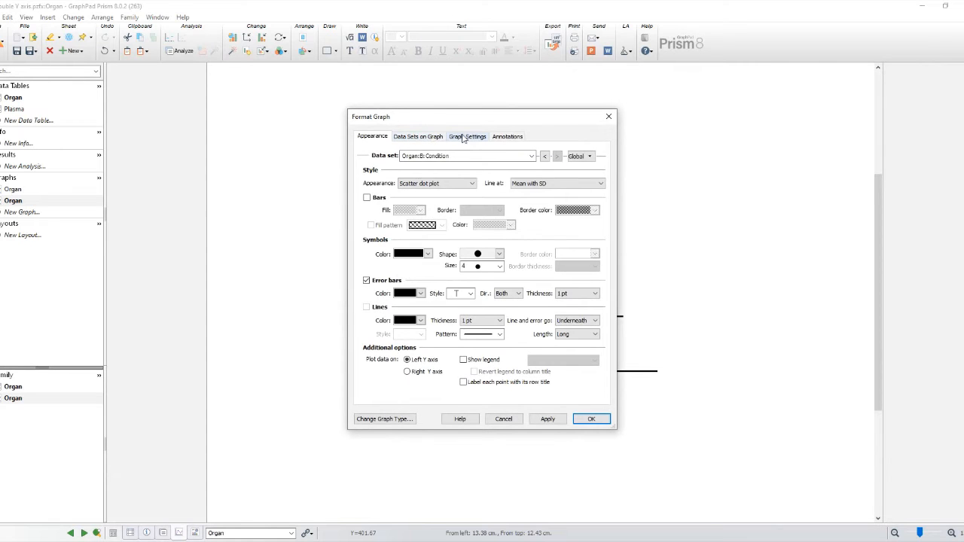
# Go to the Data Sets on Graph settings in Format Graph for the Organ graph
pyautogui.click(467, 136)
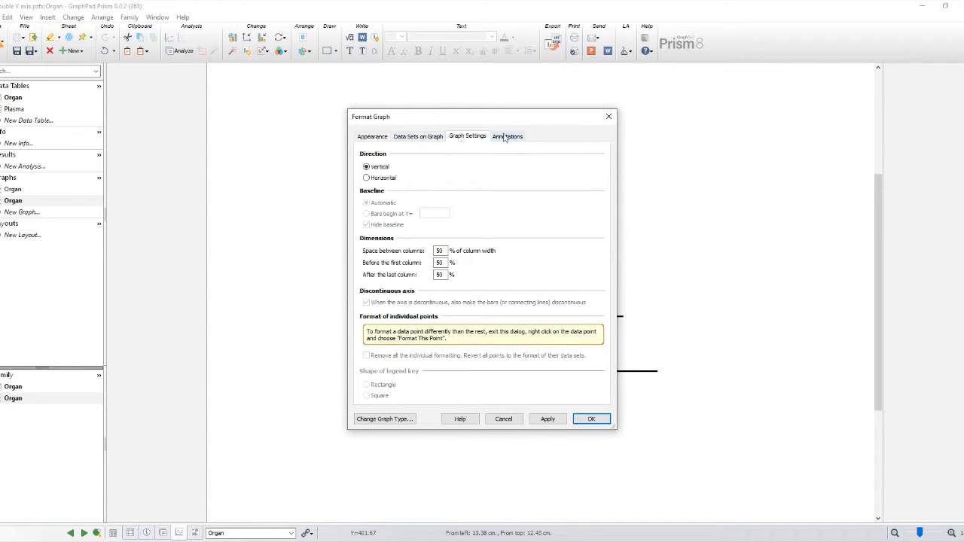
pyautogui.click(419, 135)
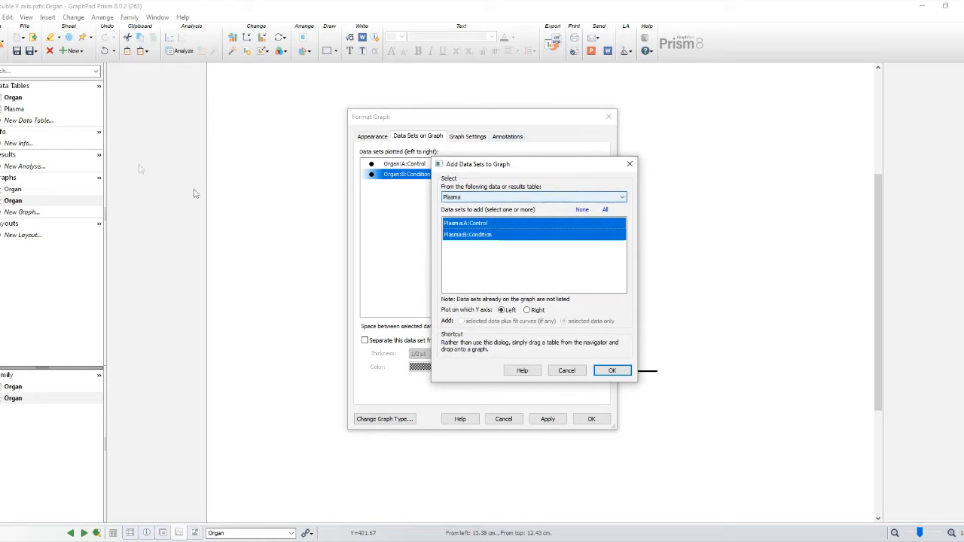
pyautogui.moveTo(566, 370)
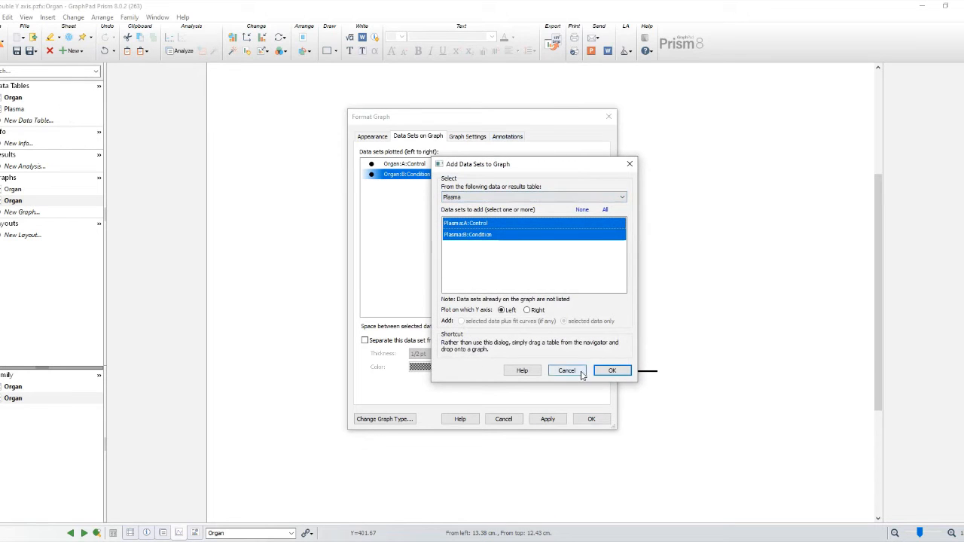
# Add Plasma's Control and Condition sets on the right Y axis and apply
pyautogui.click(527, 310)
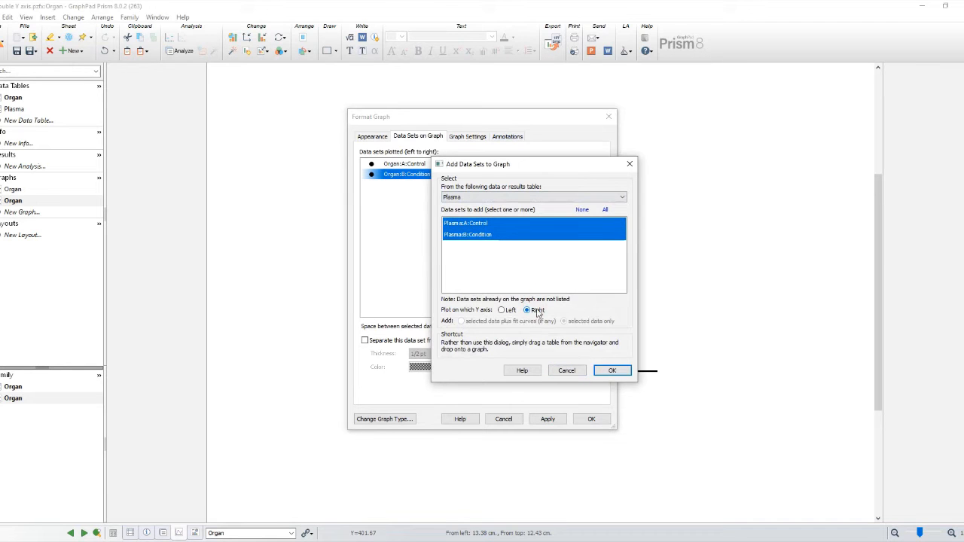
pyautogui.click(612, 371)
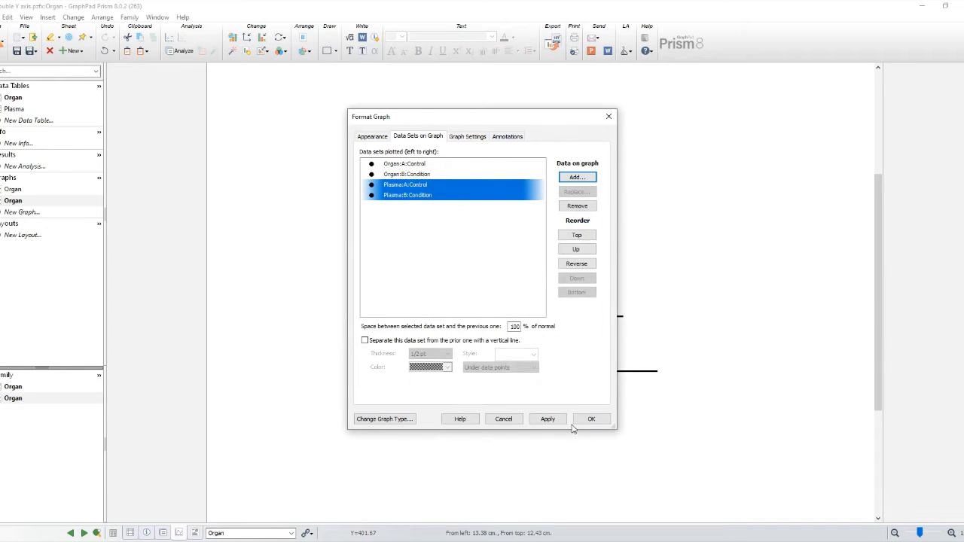
pyautogui.click(590, 419)
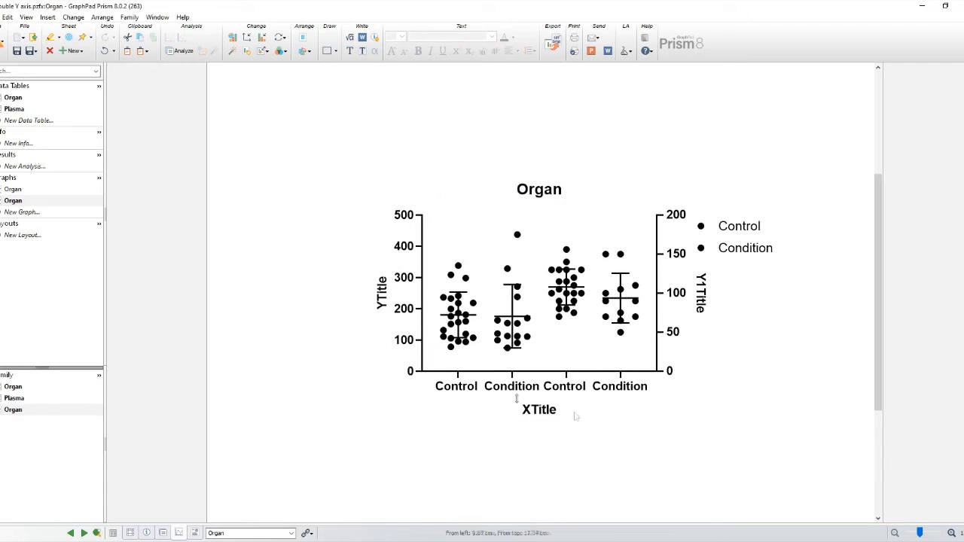
# Title the left Y axis 'Organ values' and the right Y axis 'Plasma values'
pyautogui.click(381, 294)
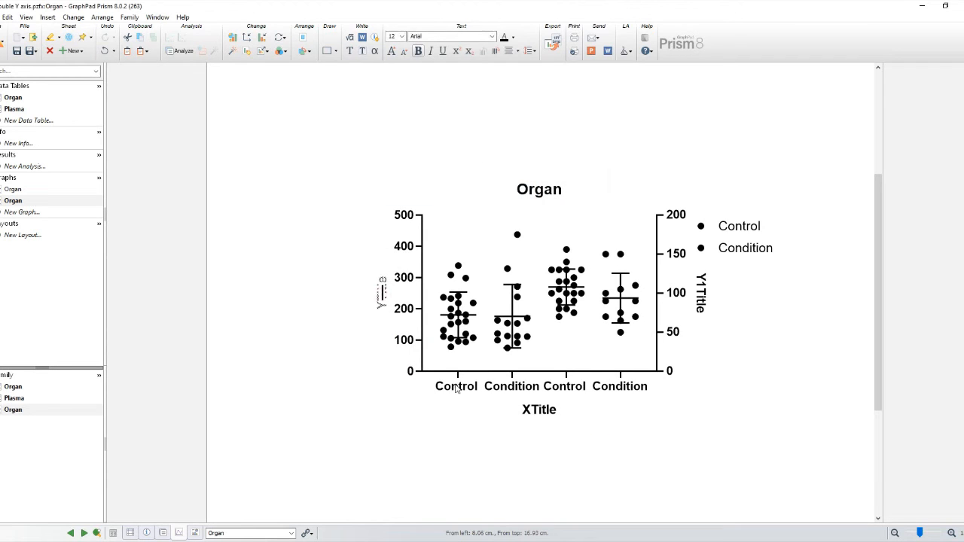
pyautogui.write('Orfa')
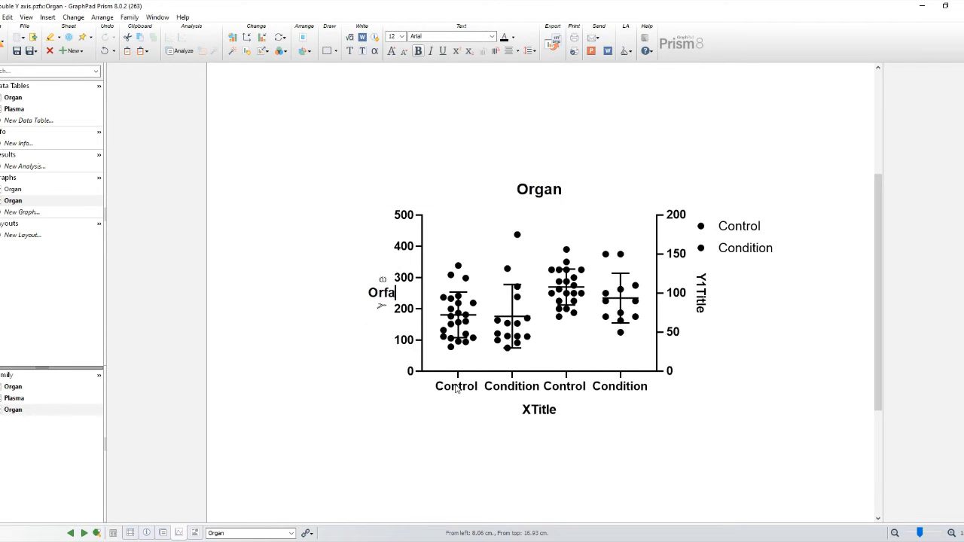
pyautogui.write('Organ values')
pyautogui.click(701, 292)
pyautogui.write('Plasma')
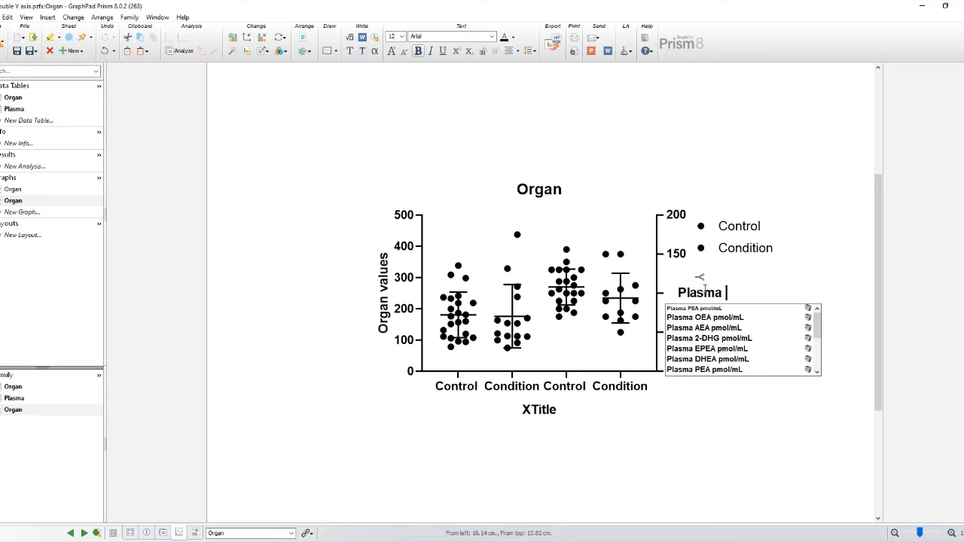
pyautogui.write('values')
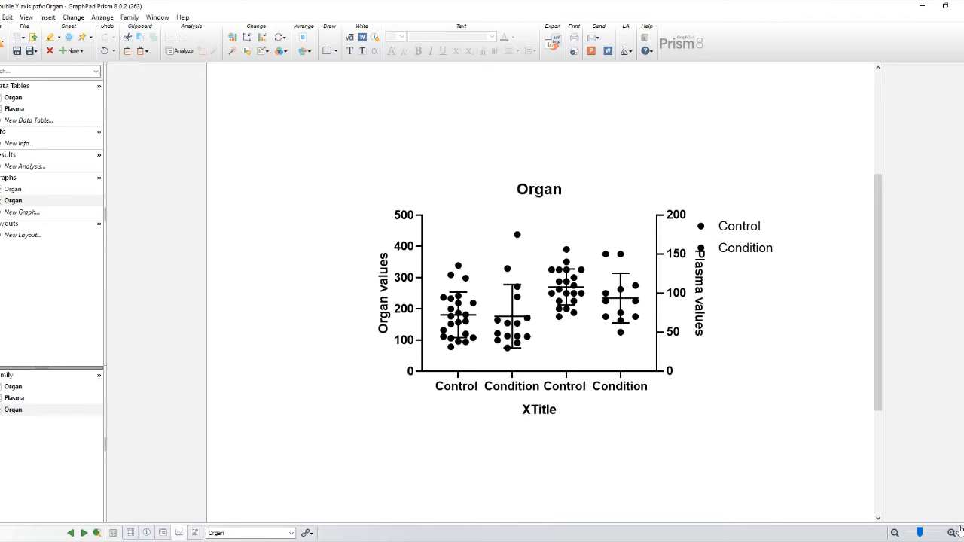
pyautogui.moveTo(539, 322)
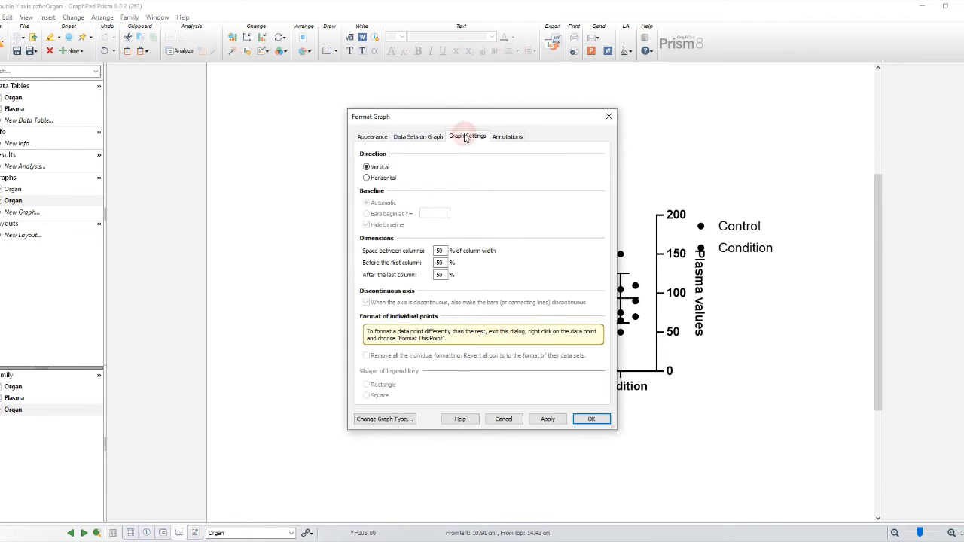
# Select Plasma:A Control in Data Sets on Graph and apply its space-before value
pyautogui.click(419, 135)
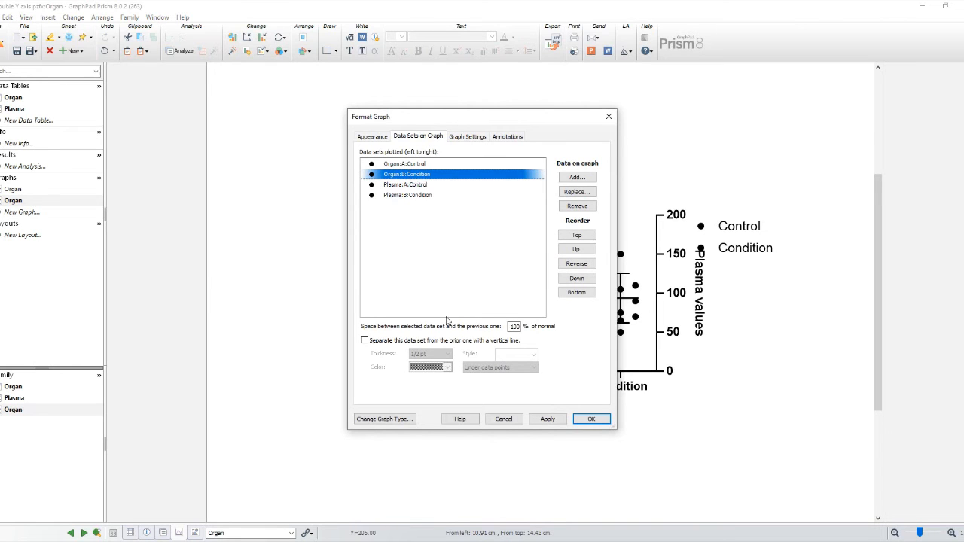
pyautogui.click(405, 184)
pyautogui.write('150')
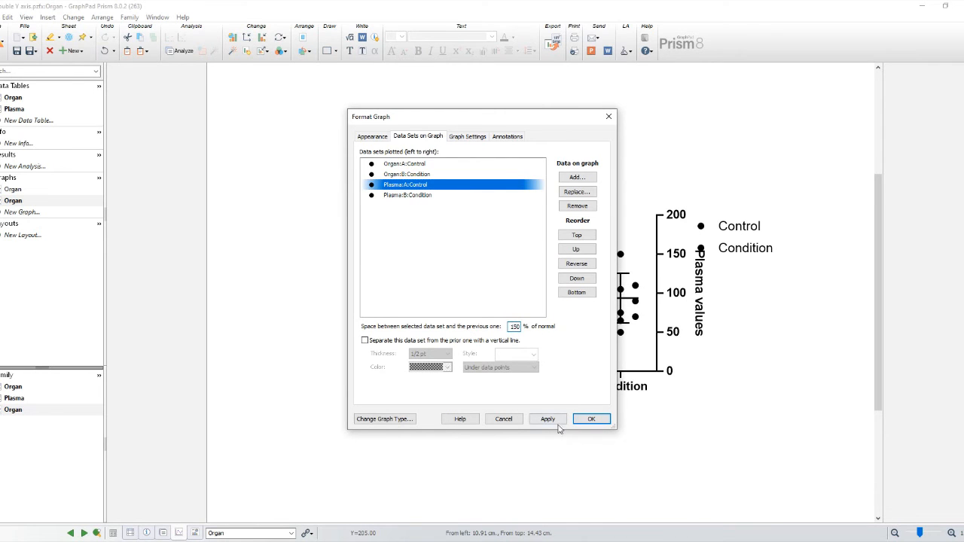
pyautogui.click(590, 419)
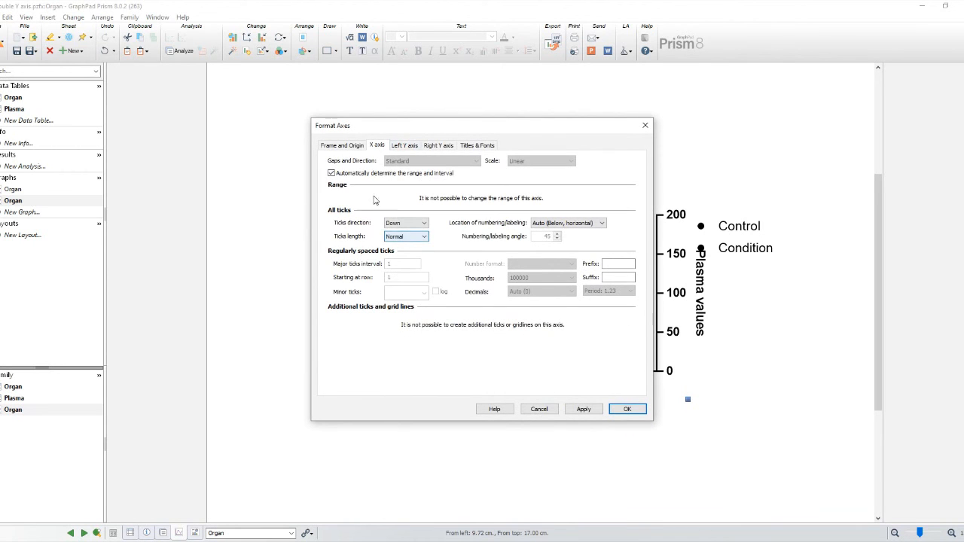
# Set X axis labeling to Below, angled (45°) and confirm
pyautogui.click(570, 223)
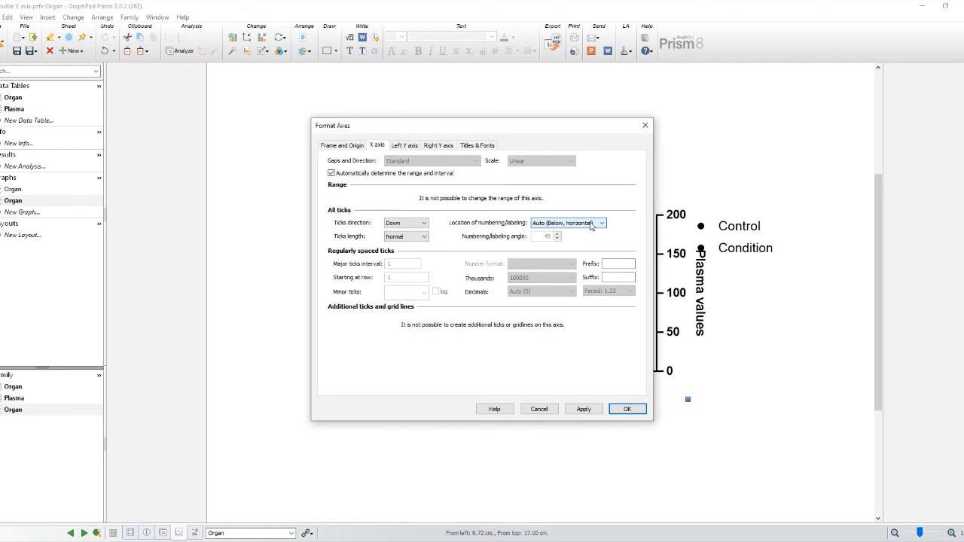
pyautogui.click(599, 223)
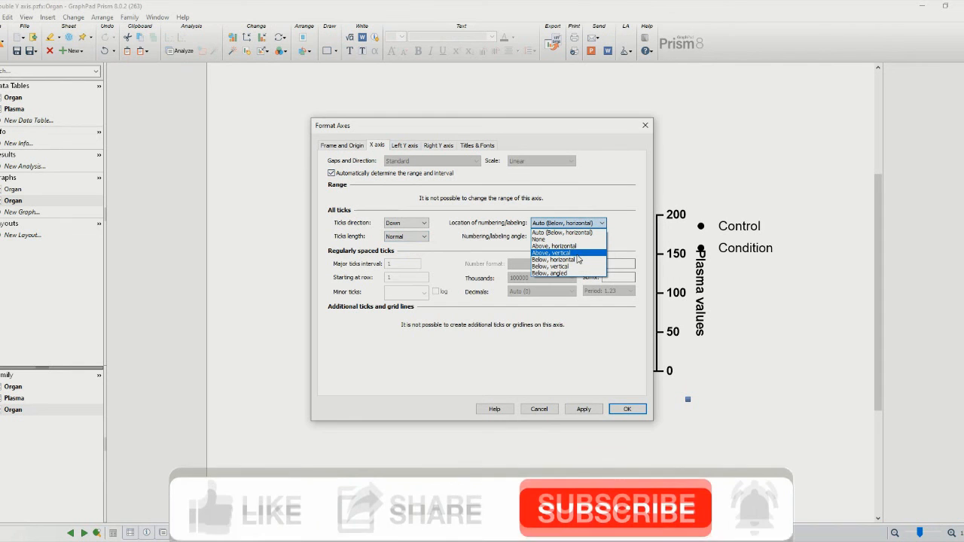
pyautogui.click(548, 272)
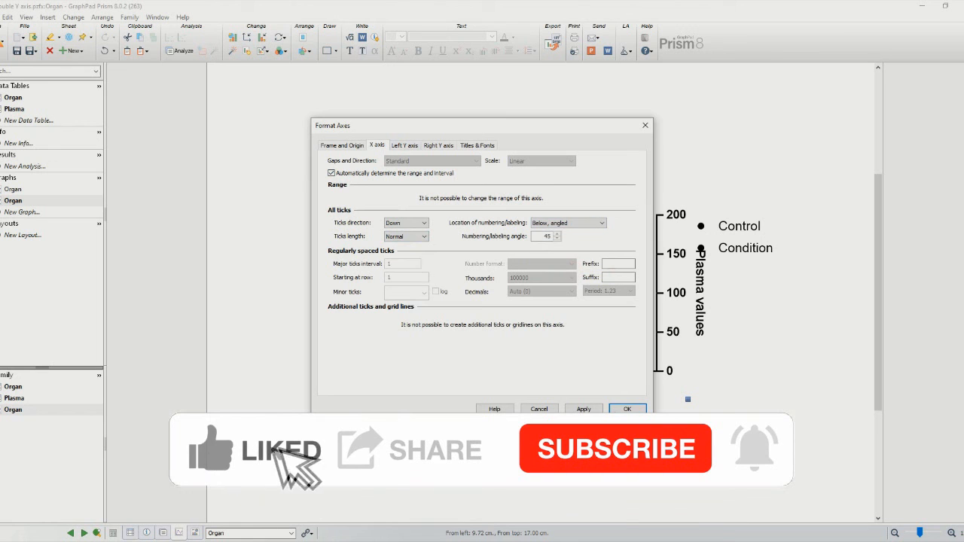
pyautogui.click(627, 410)
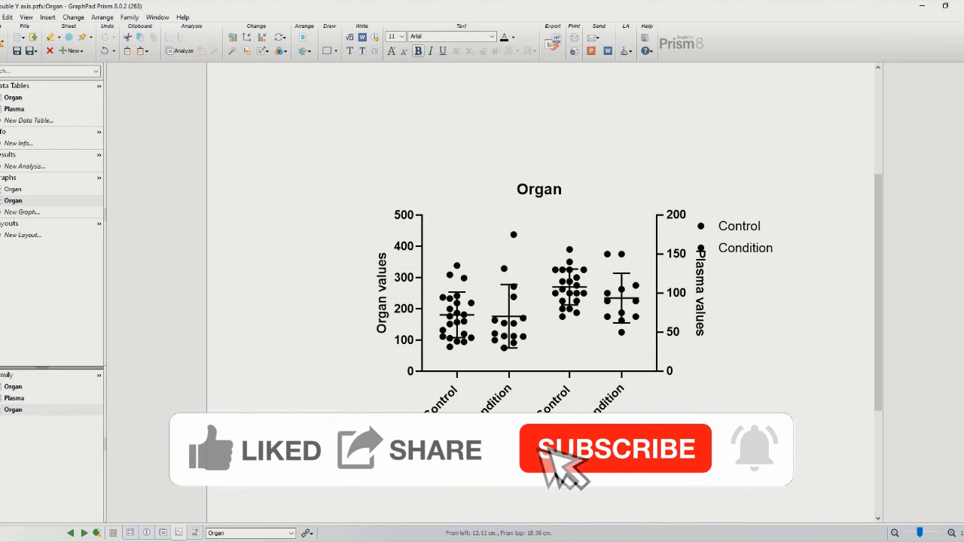